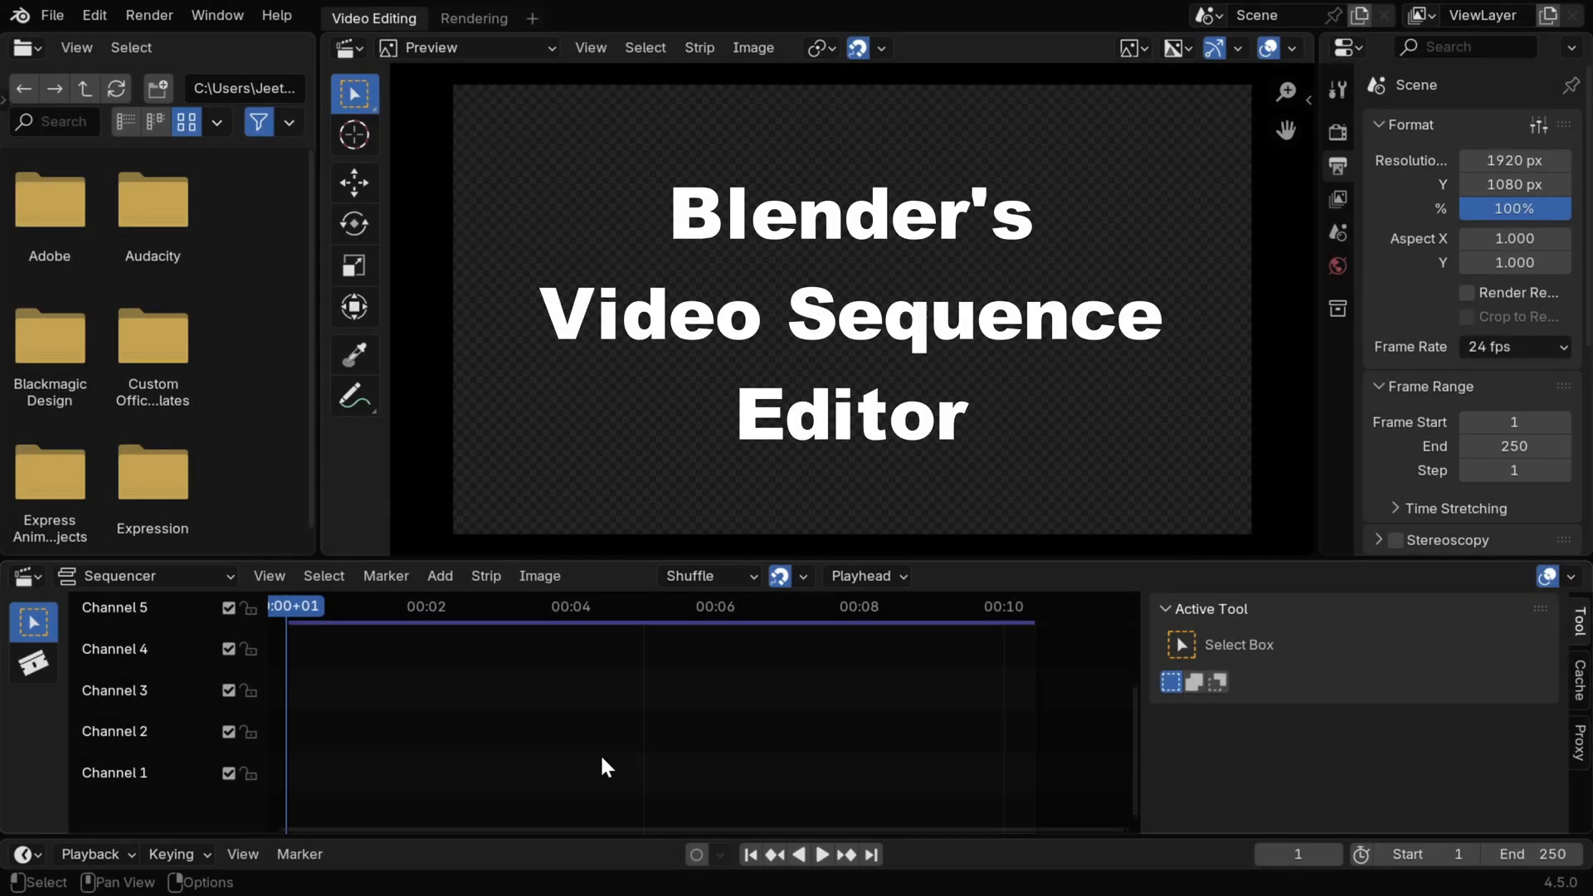
Step: Add Demo.mp4 as a movie strip on channel 1 via Add > Movie
click(440, 576)
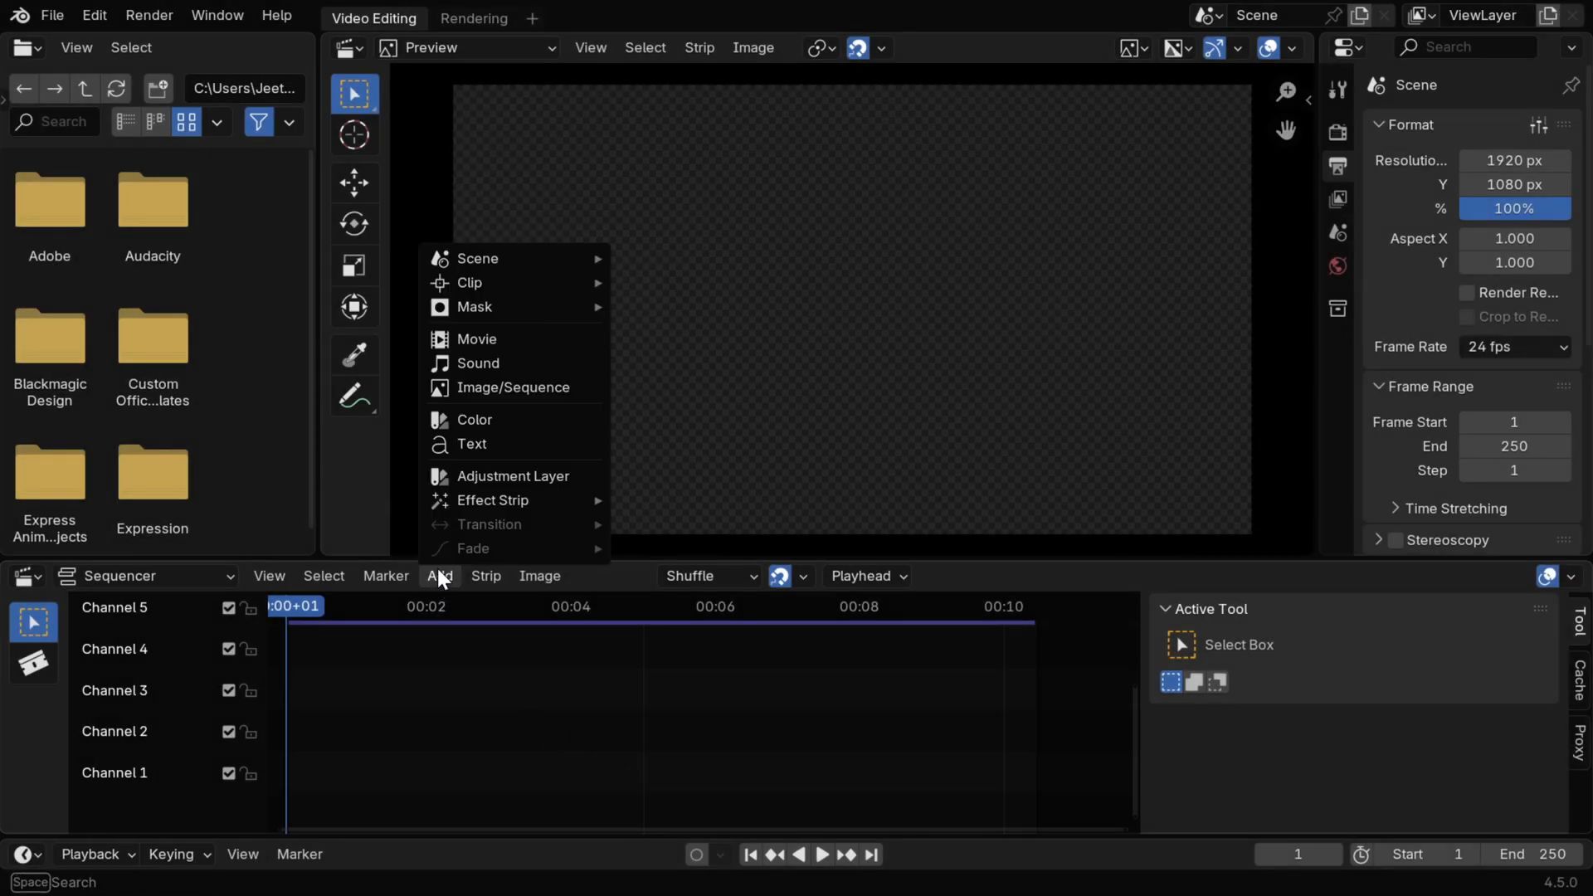
click(476, 339)
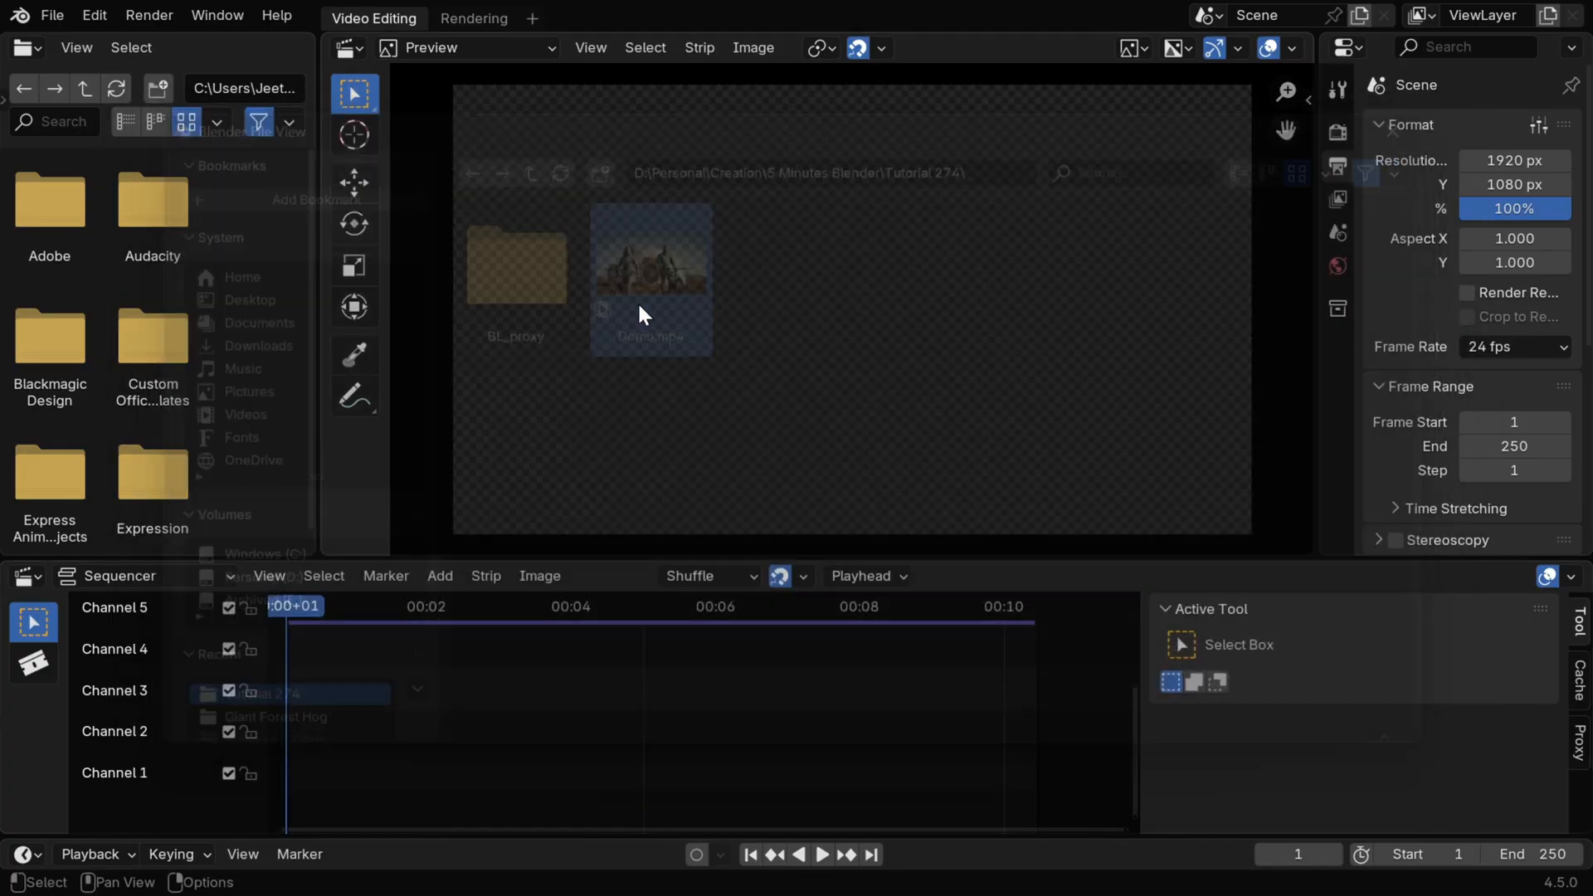
click(574, 762)
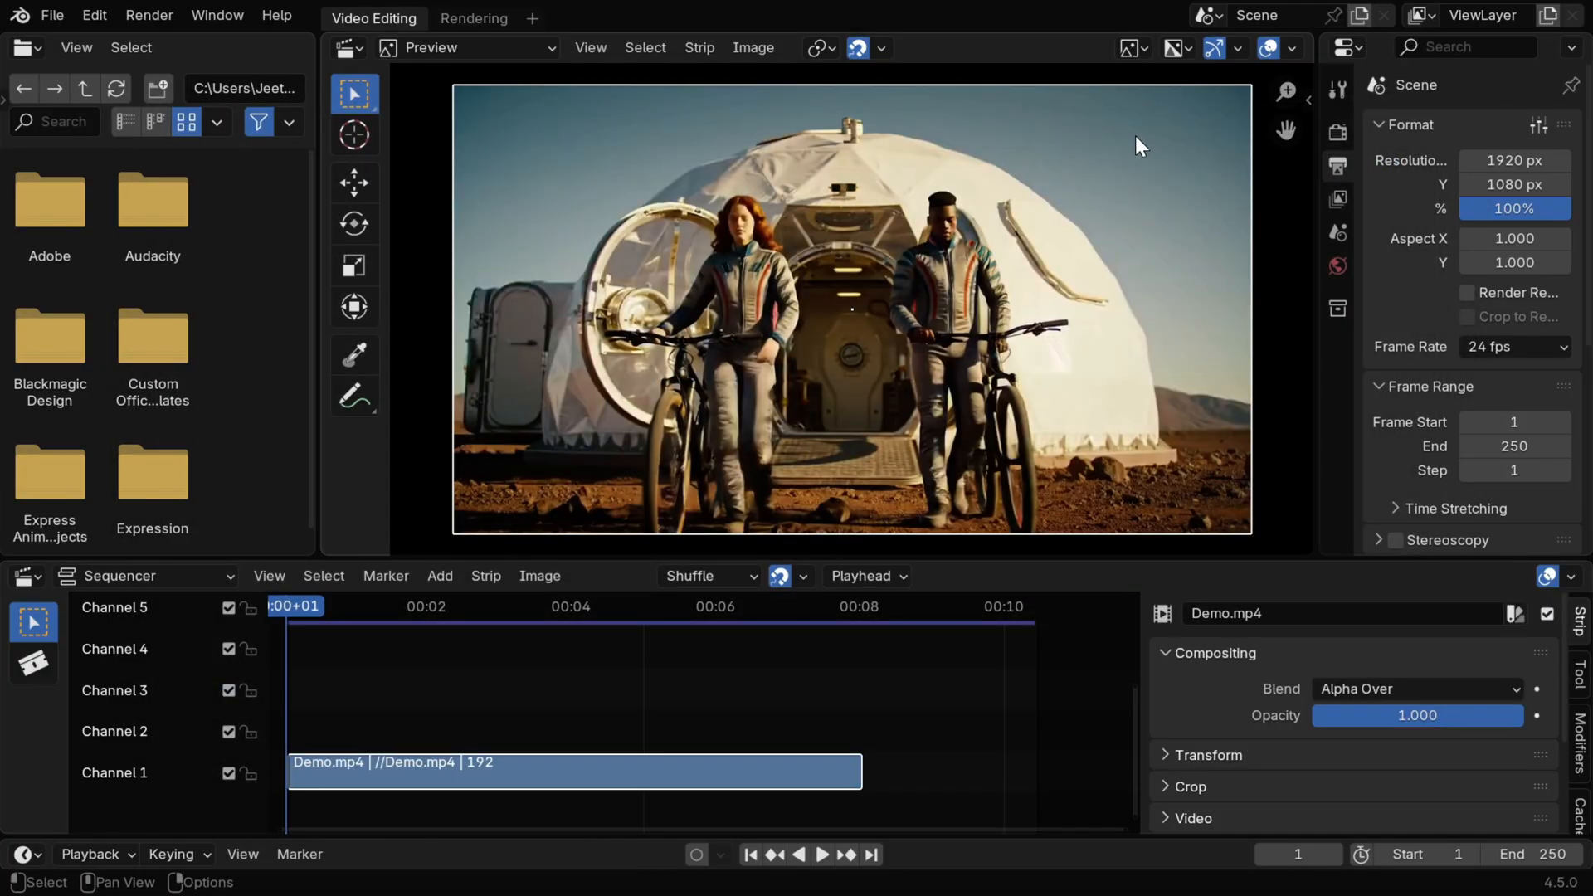
mouse_move(872, 170)
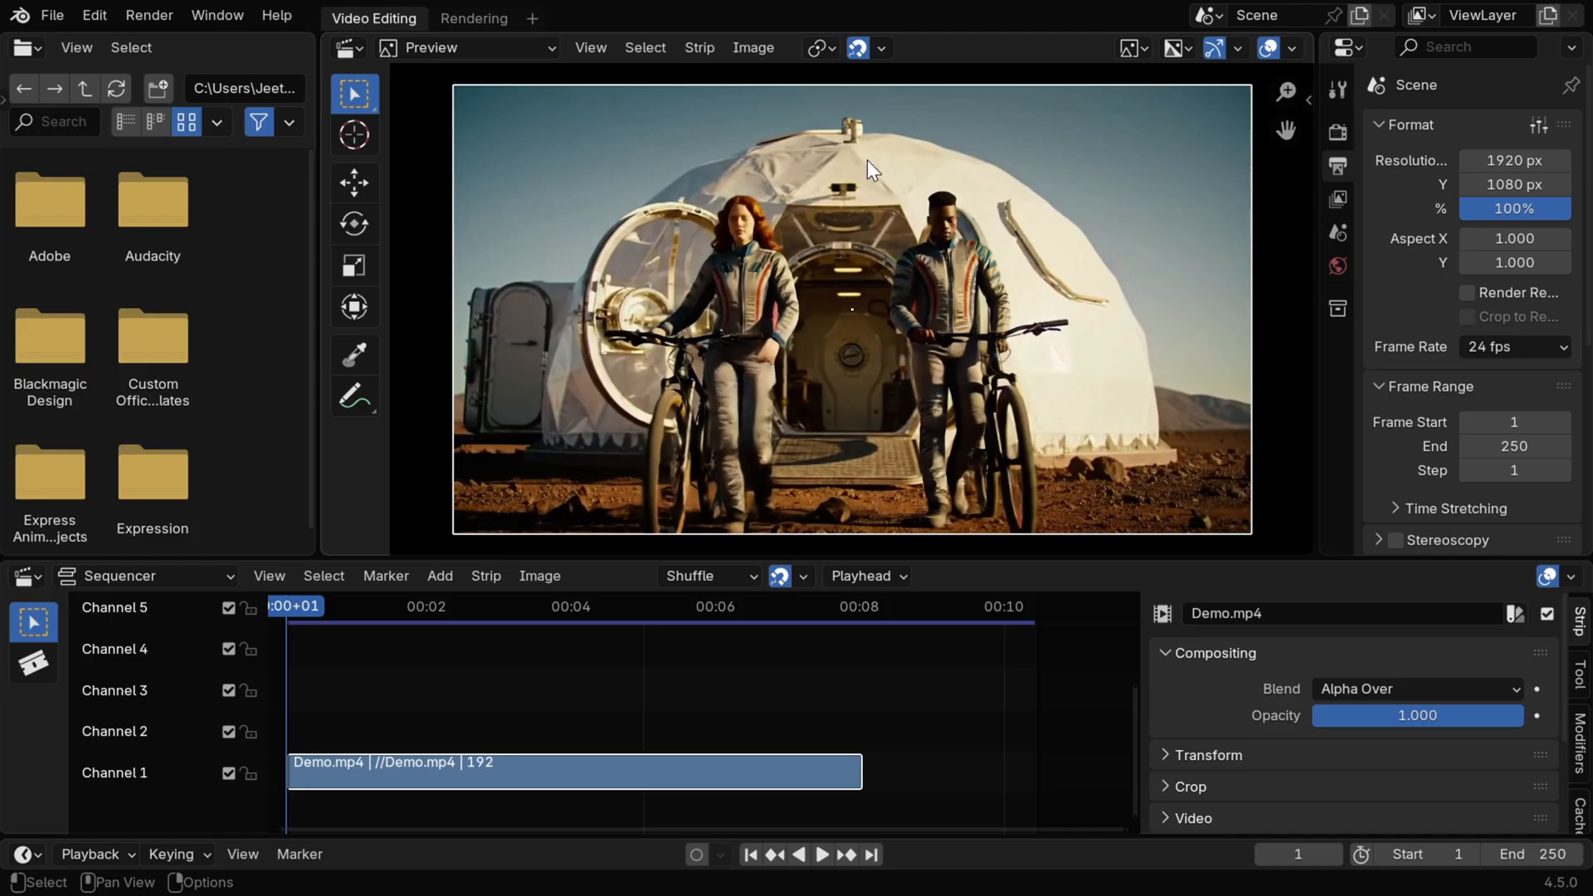
Step: Apply the HDTV 720p format preset for a 1280×720 render resolution
click(1514, 161)
text(1289)
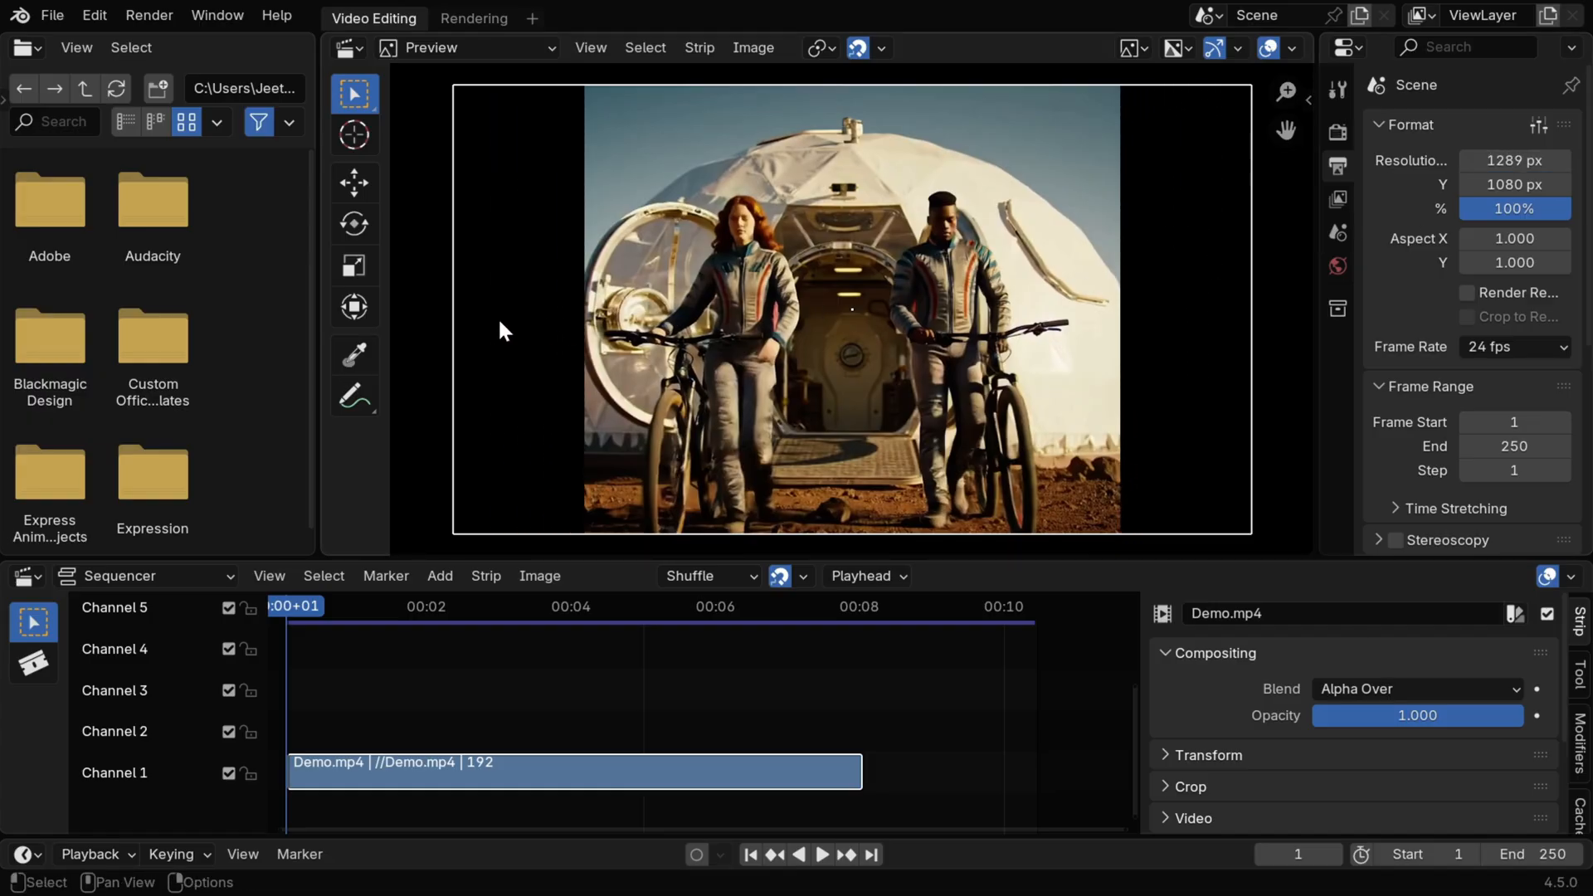
mouse_move(1324, 245)
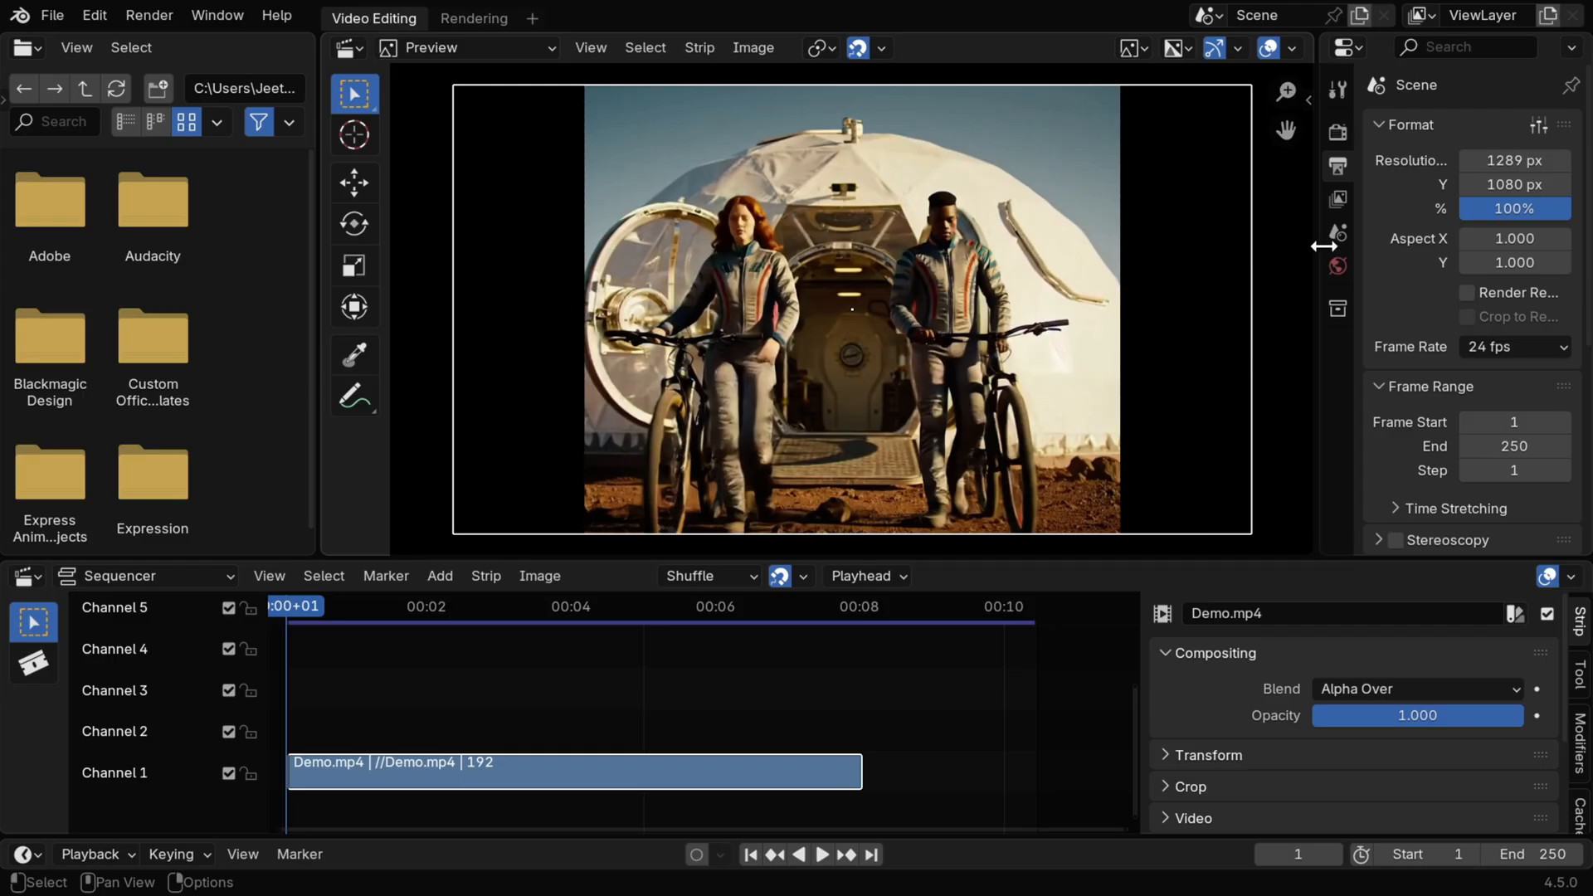
click(1540, 124)
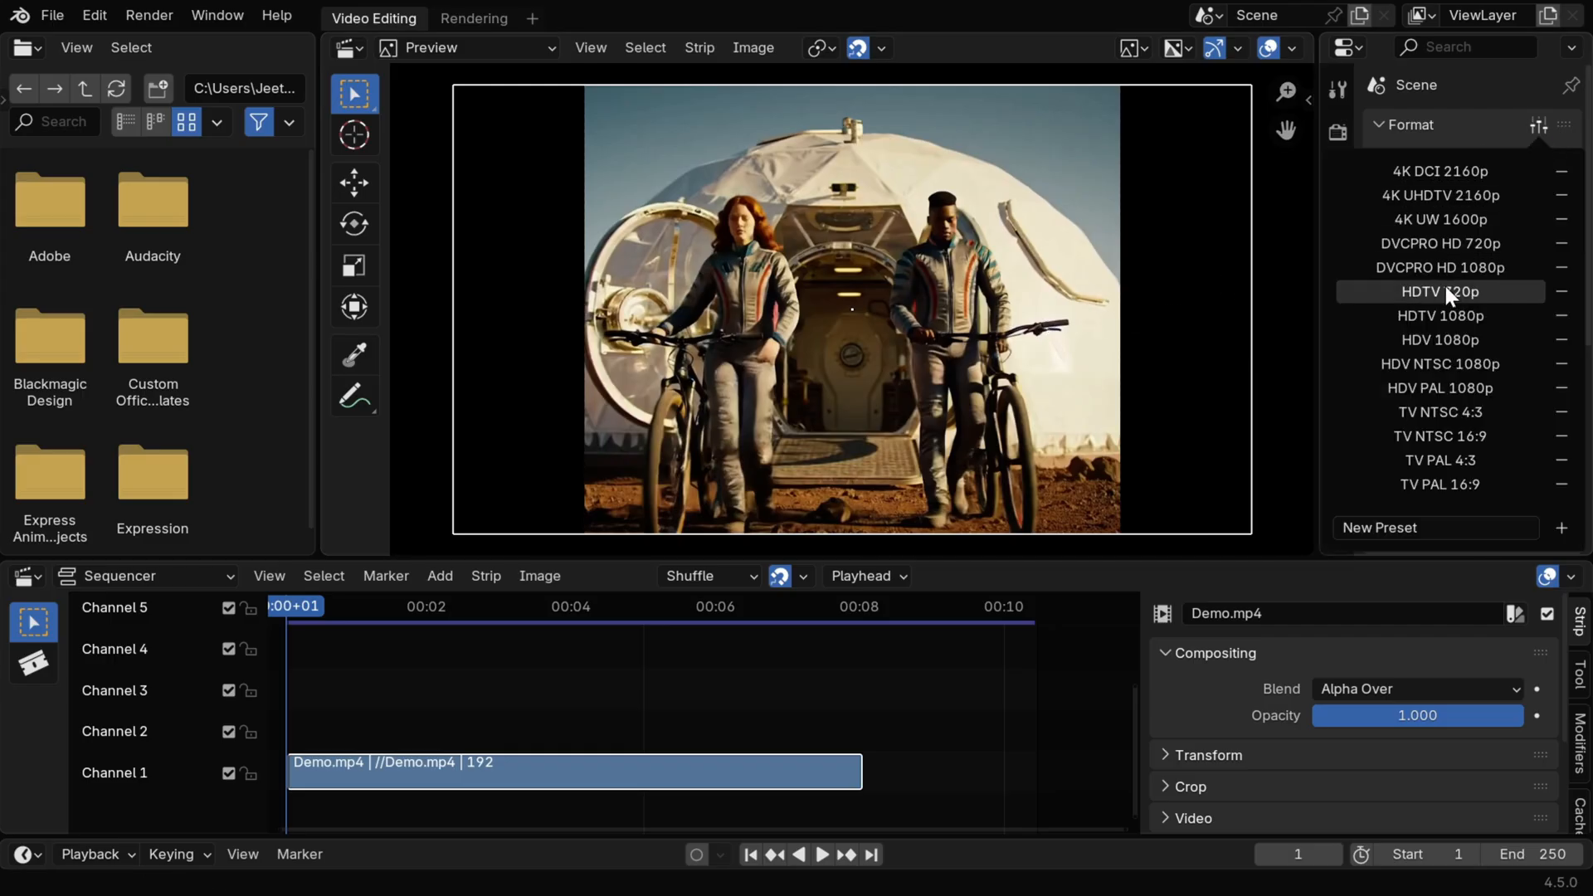
click(1438, 293)
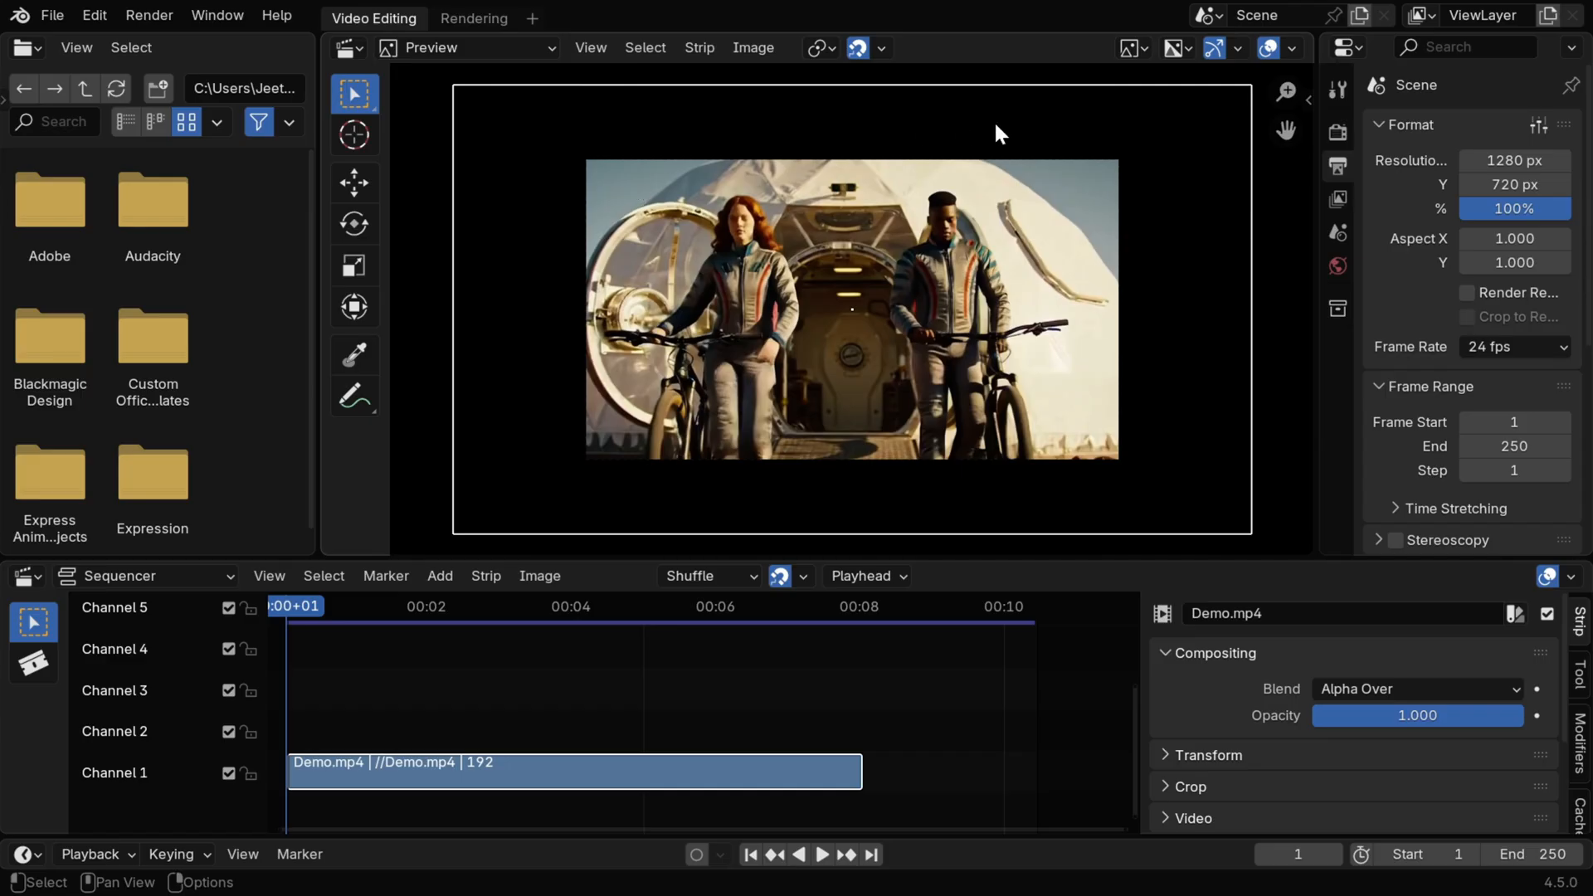
mouse_move(1158, 211)
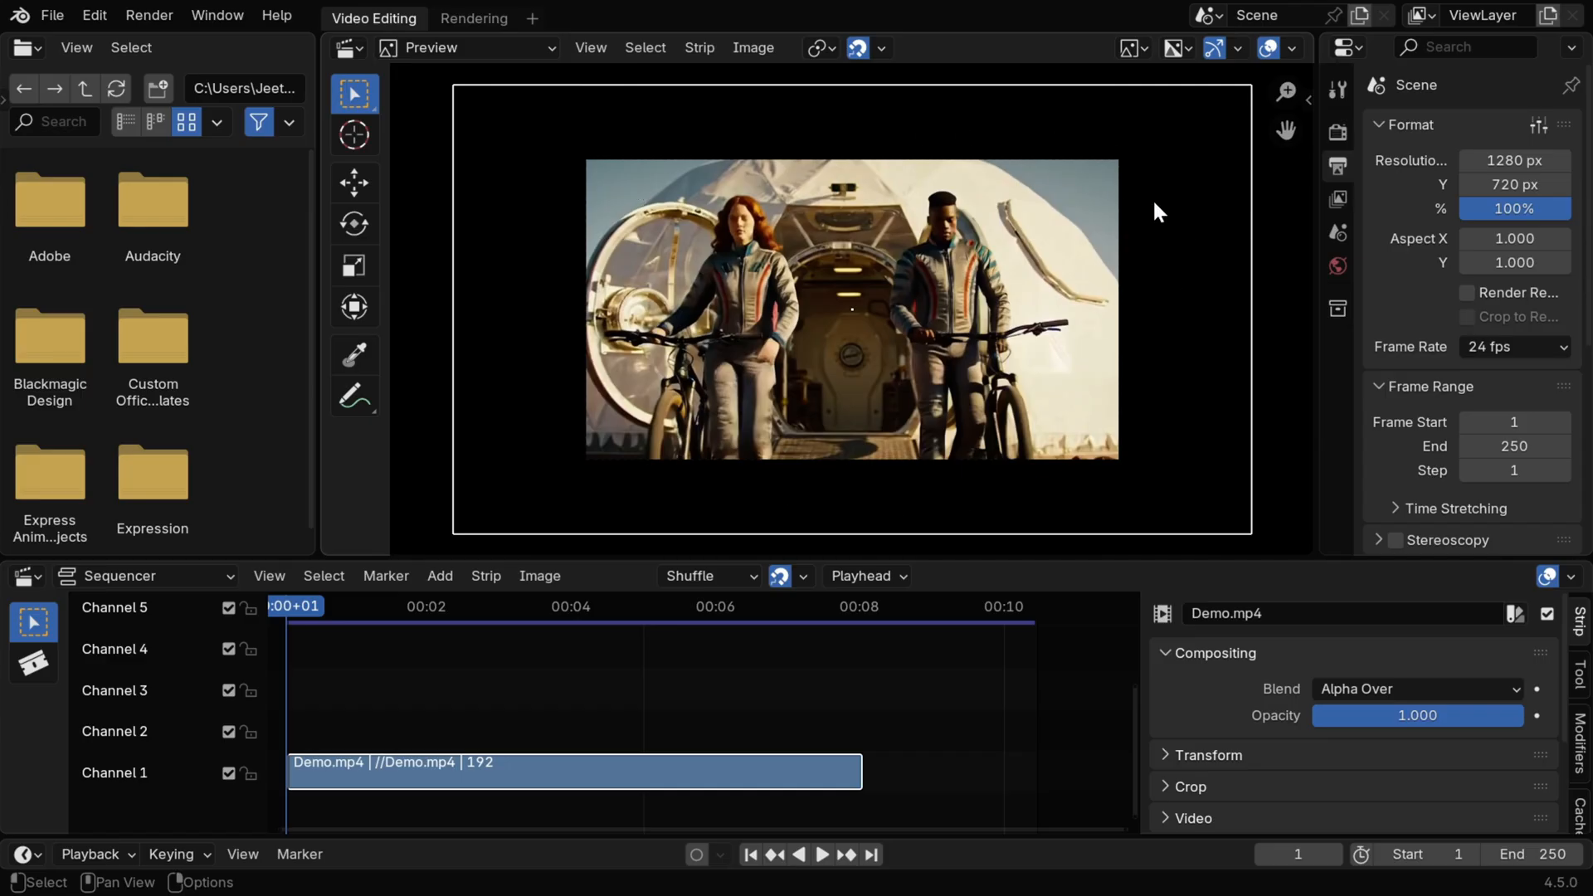
mouse_move(1167, 506)
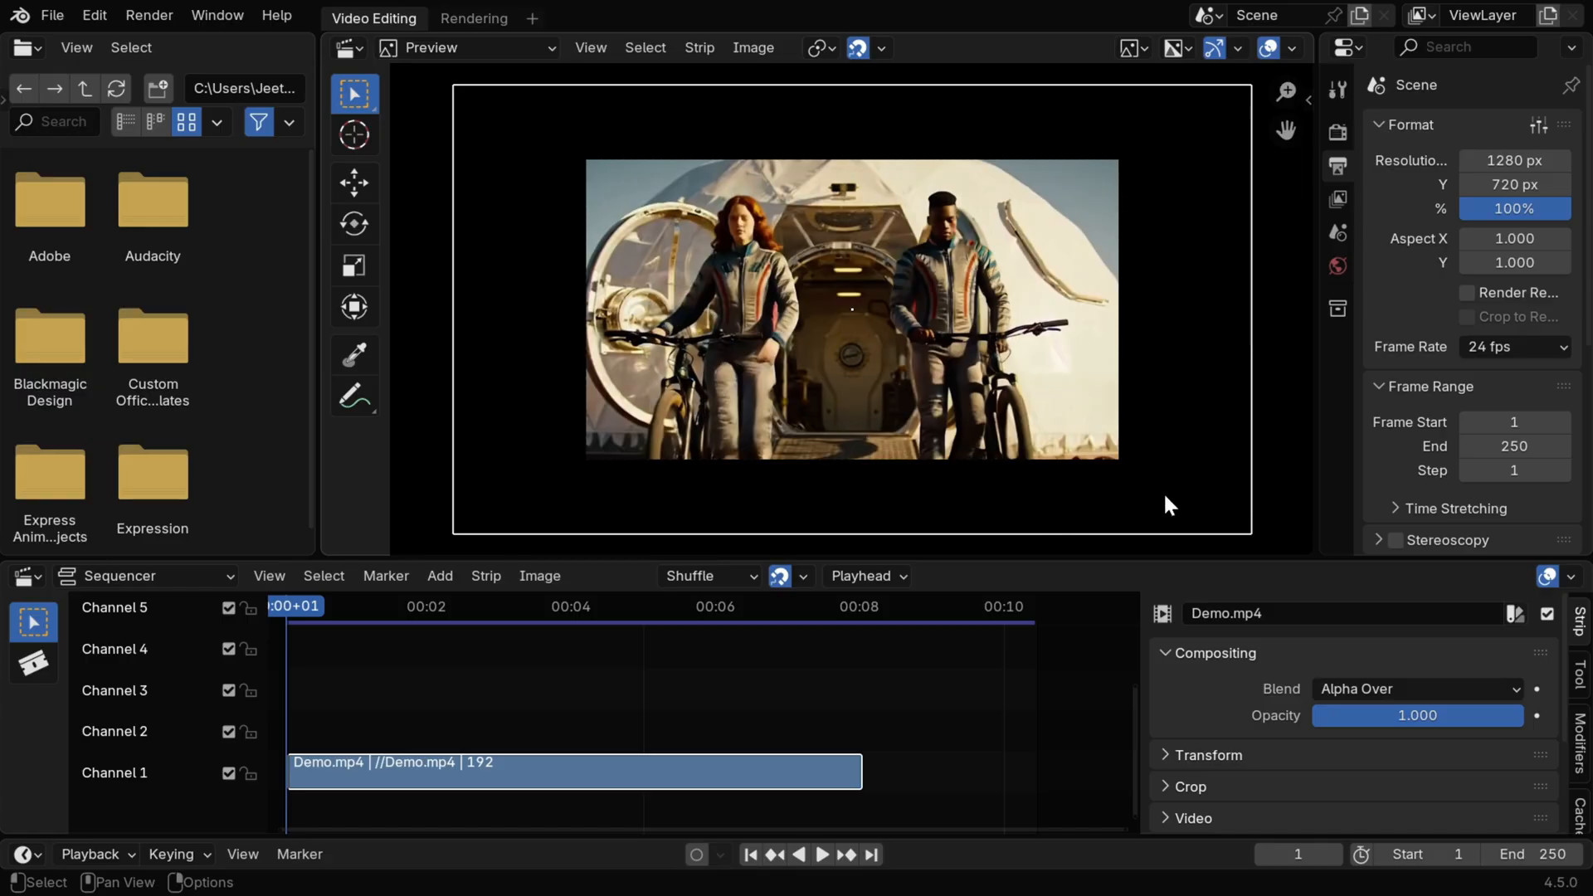
mouse_move(1168, 760)
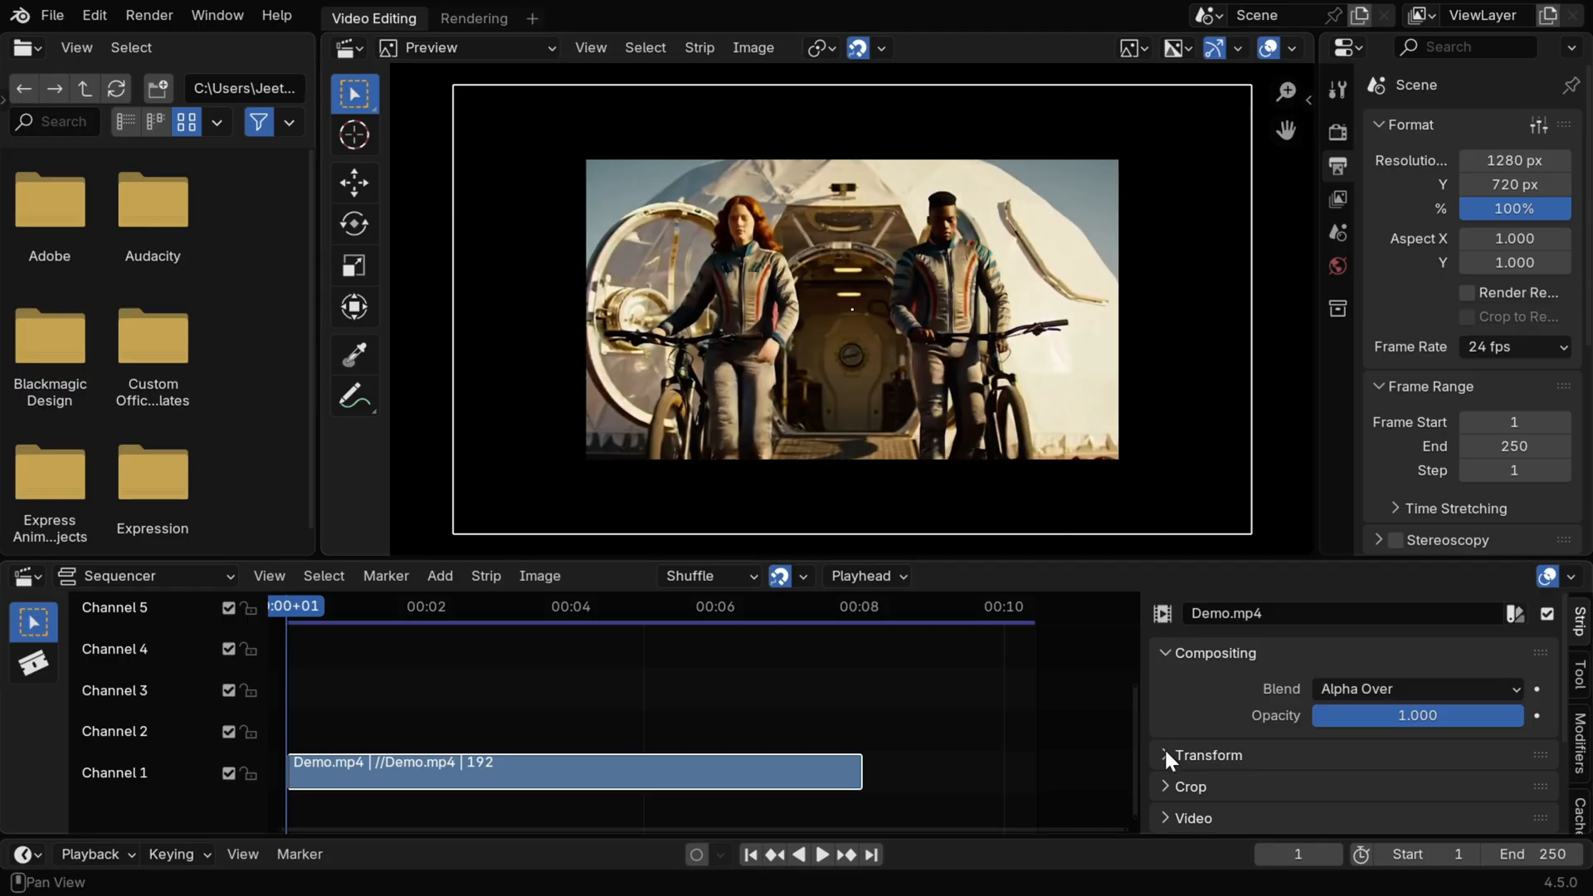
Step: Expand the strip's Transform settings and set Scale X/Y to 0.883
click(1207, 755)
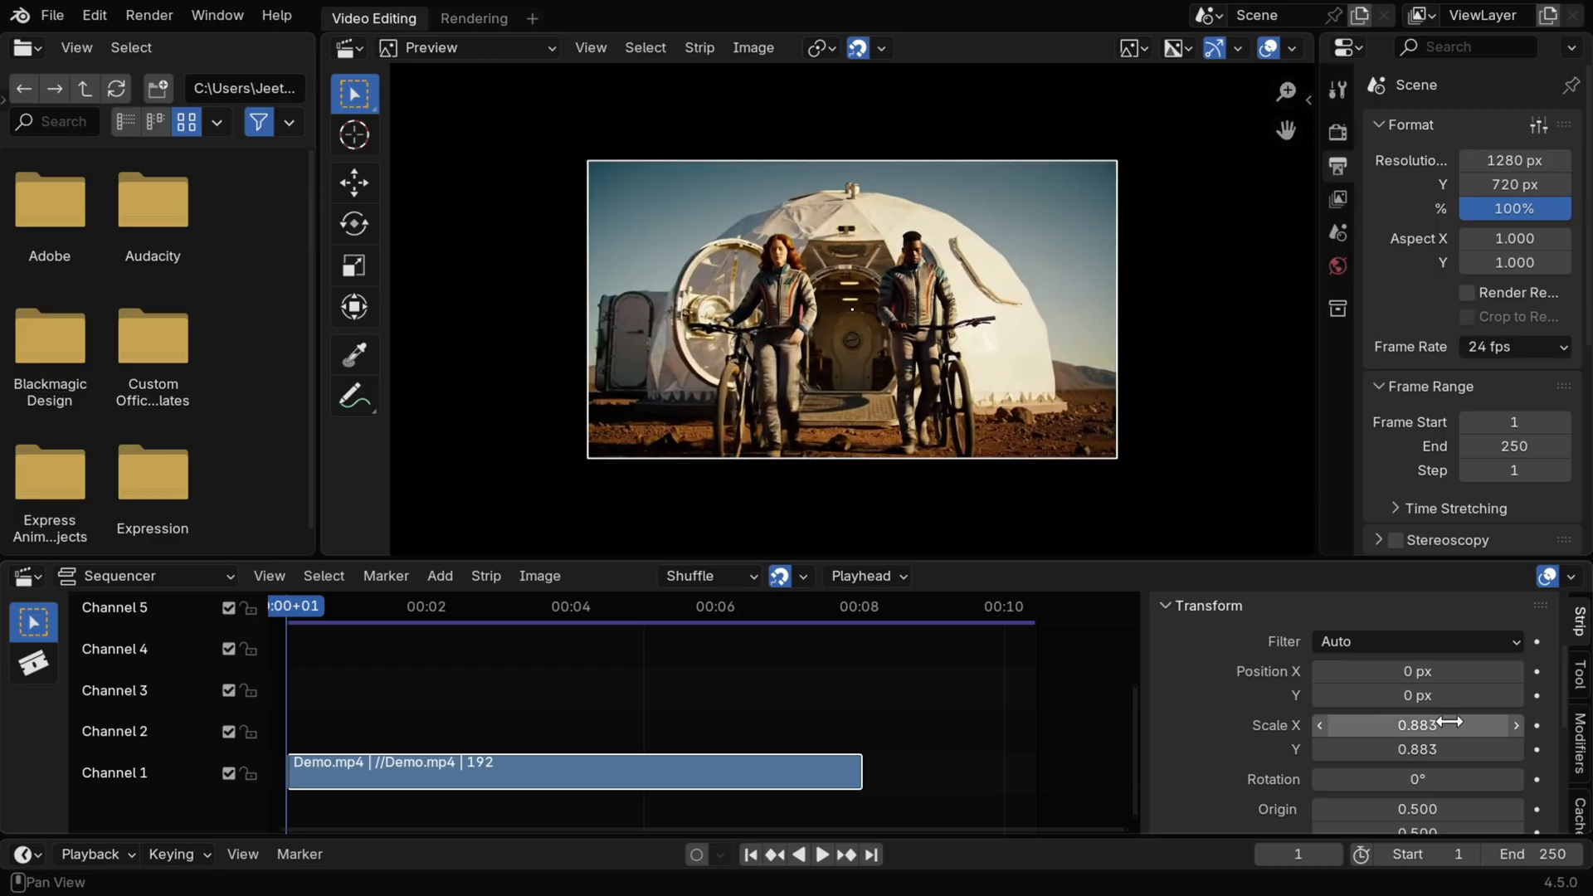
mouse_move(1415, 749)
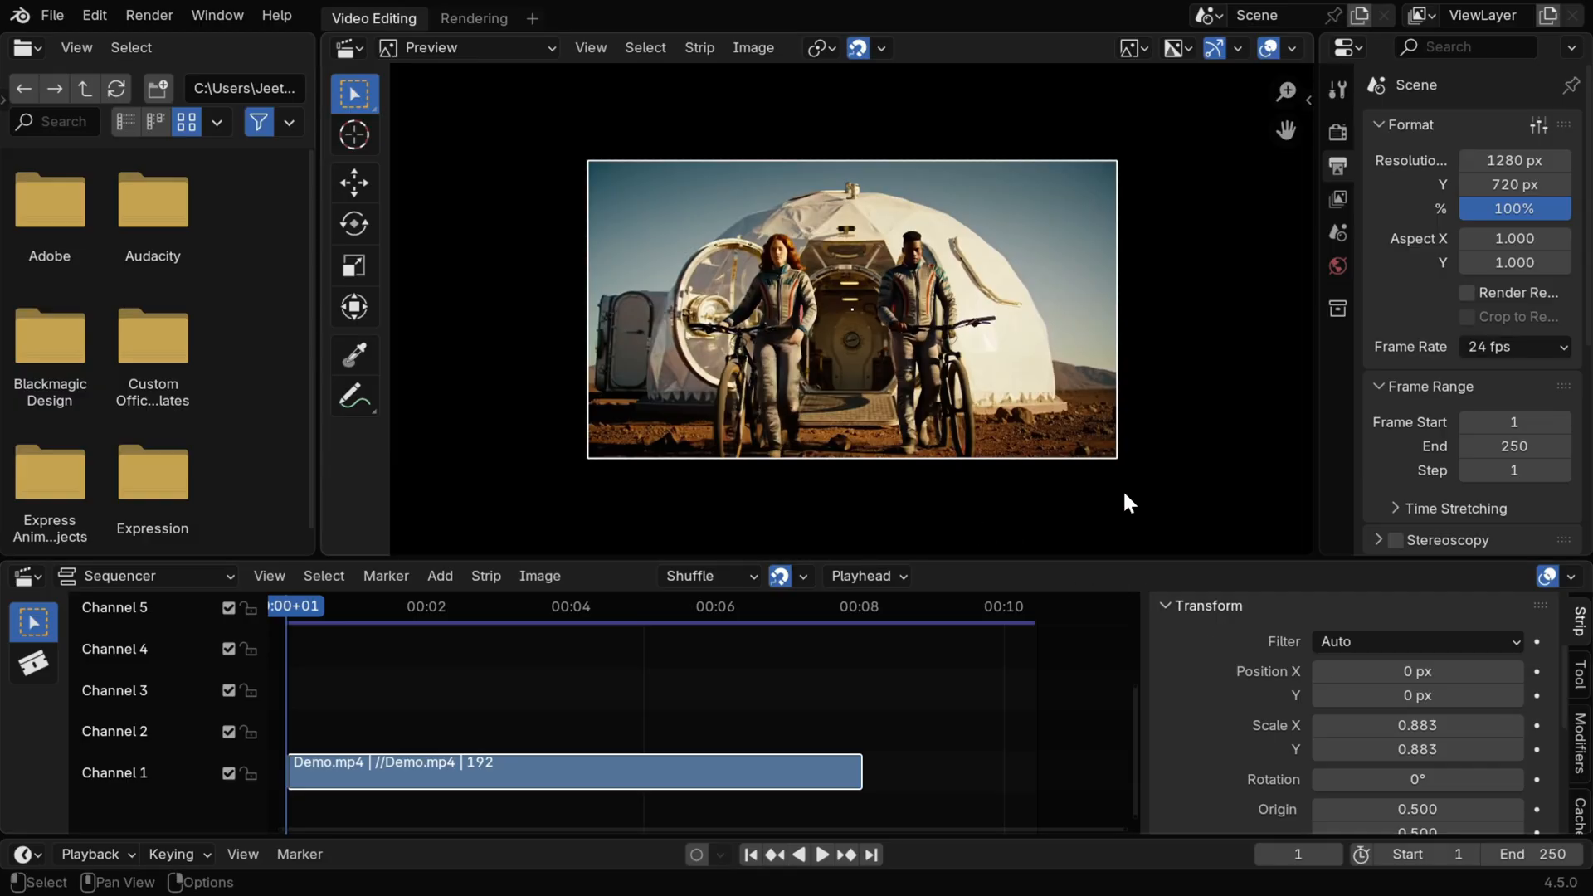
mouse_move(1137, 497)
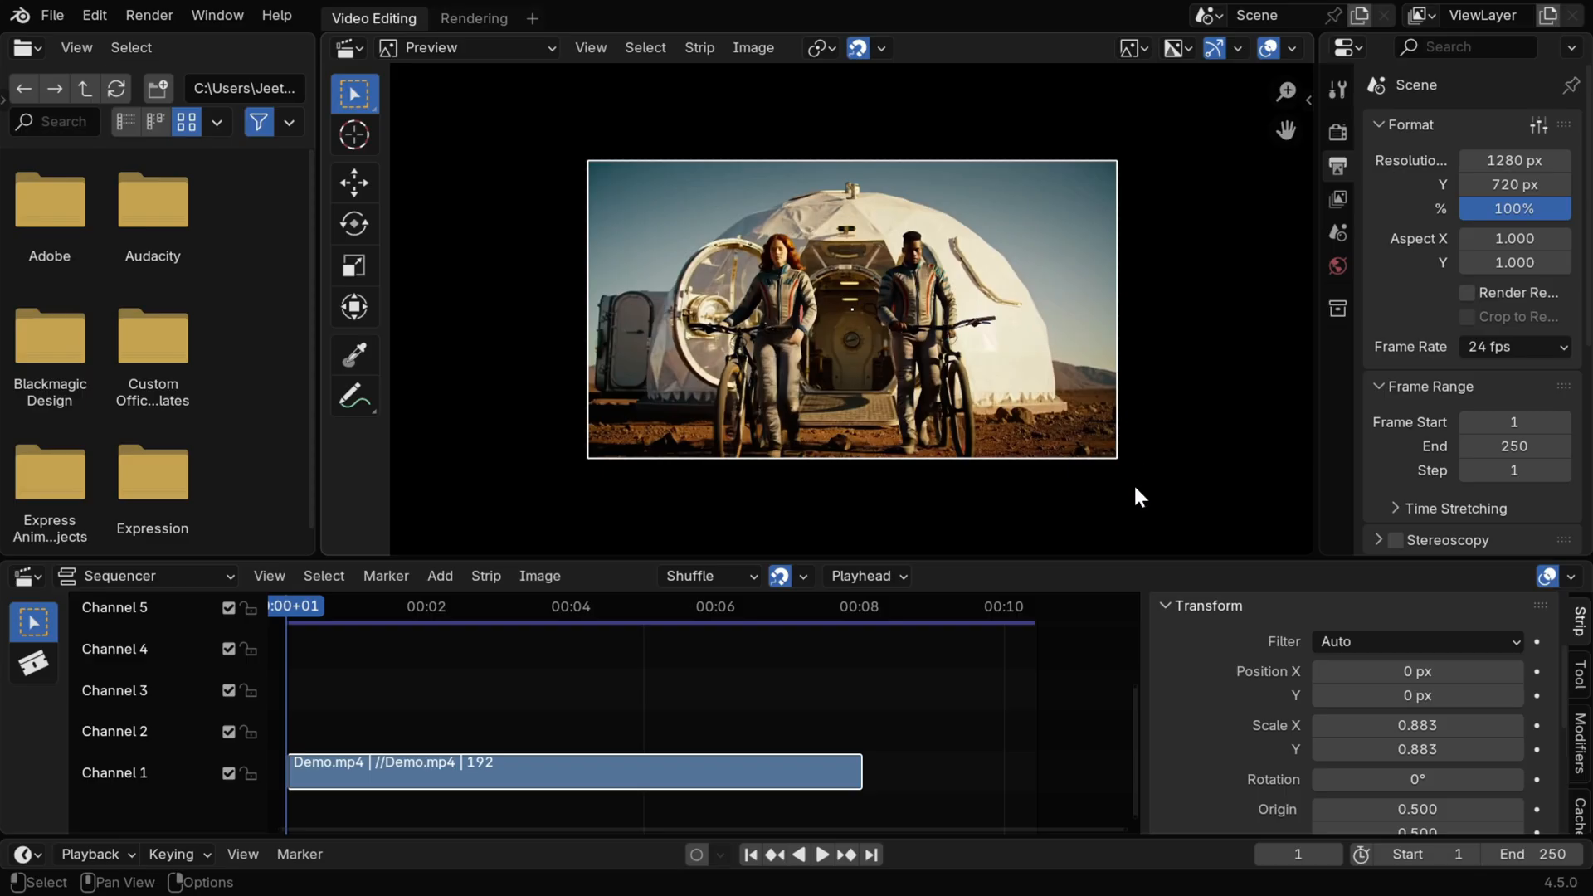
mouse_move(1135, 518)
text(1080)
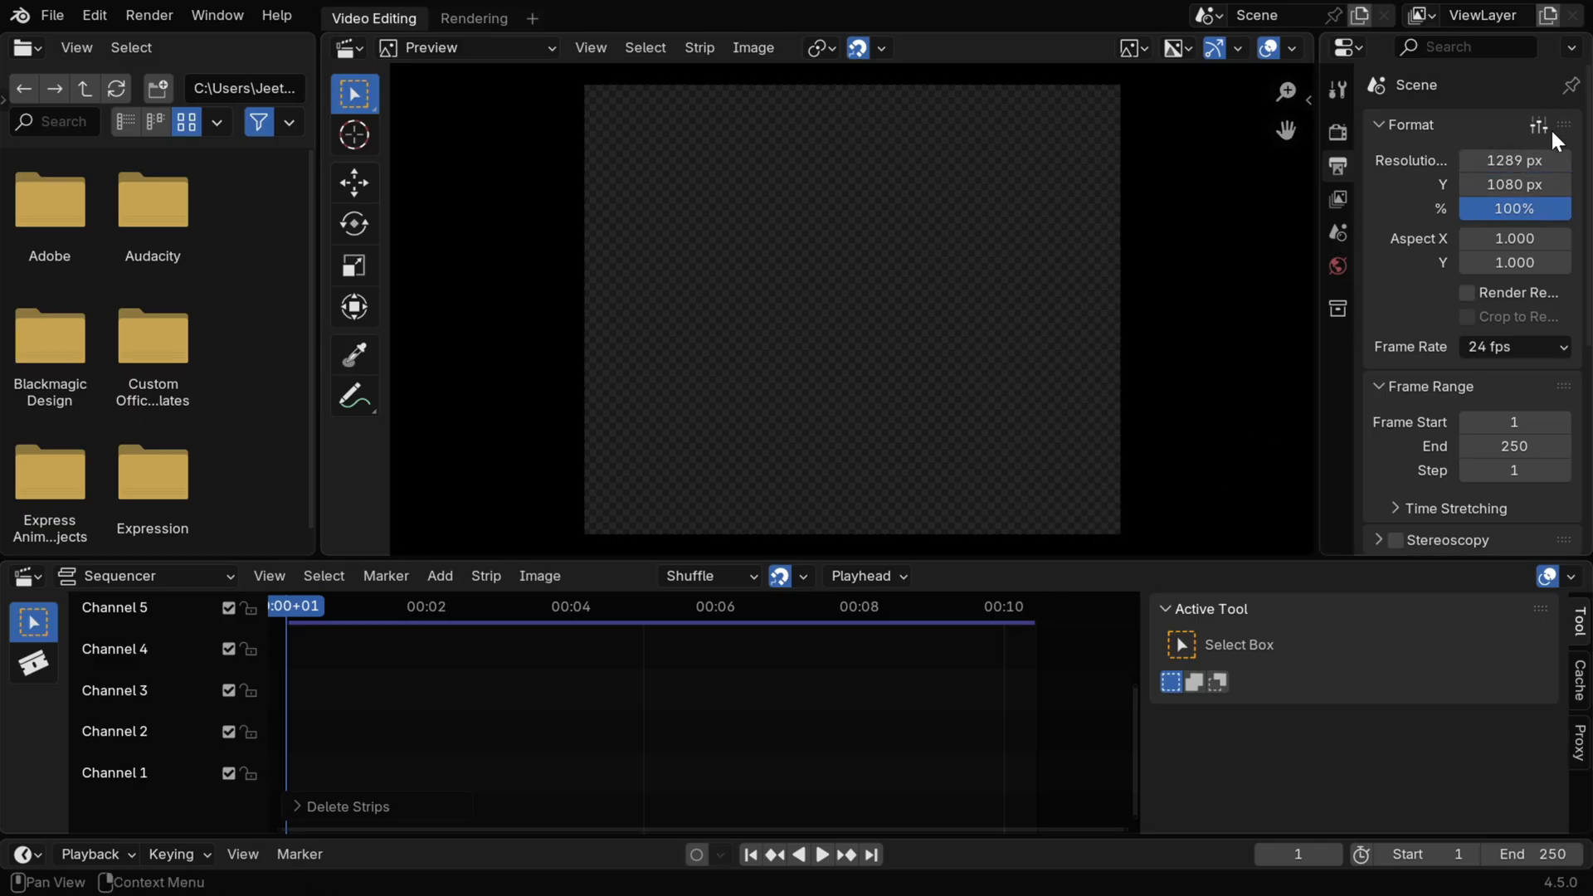
Step: Reapply the HDTV 720p preset, then re-add Demo.mp4 so it fits the 1280×720 frame
click(1537, 124)
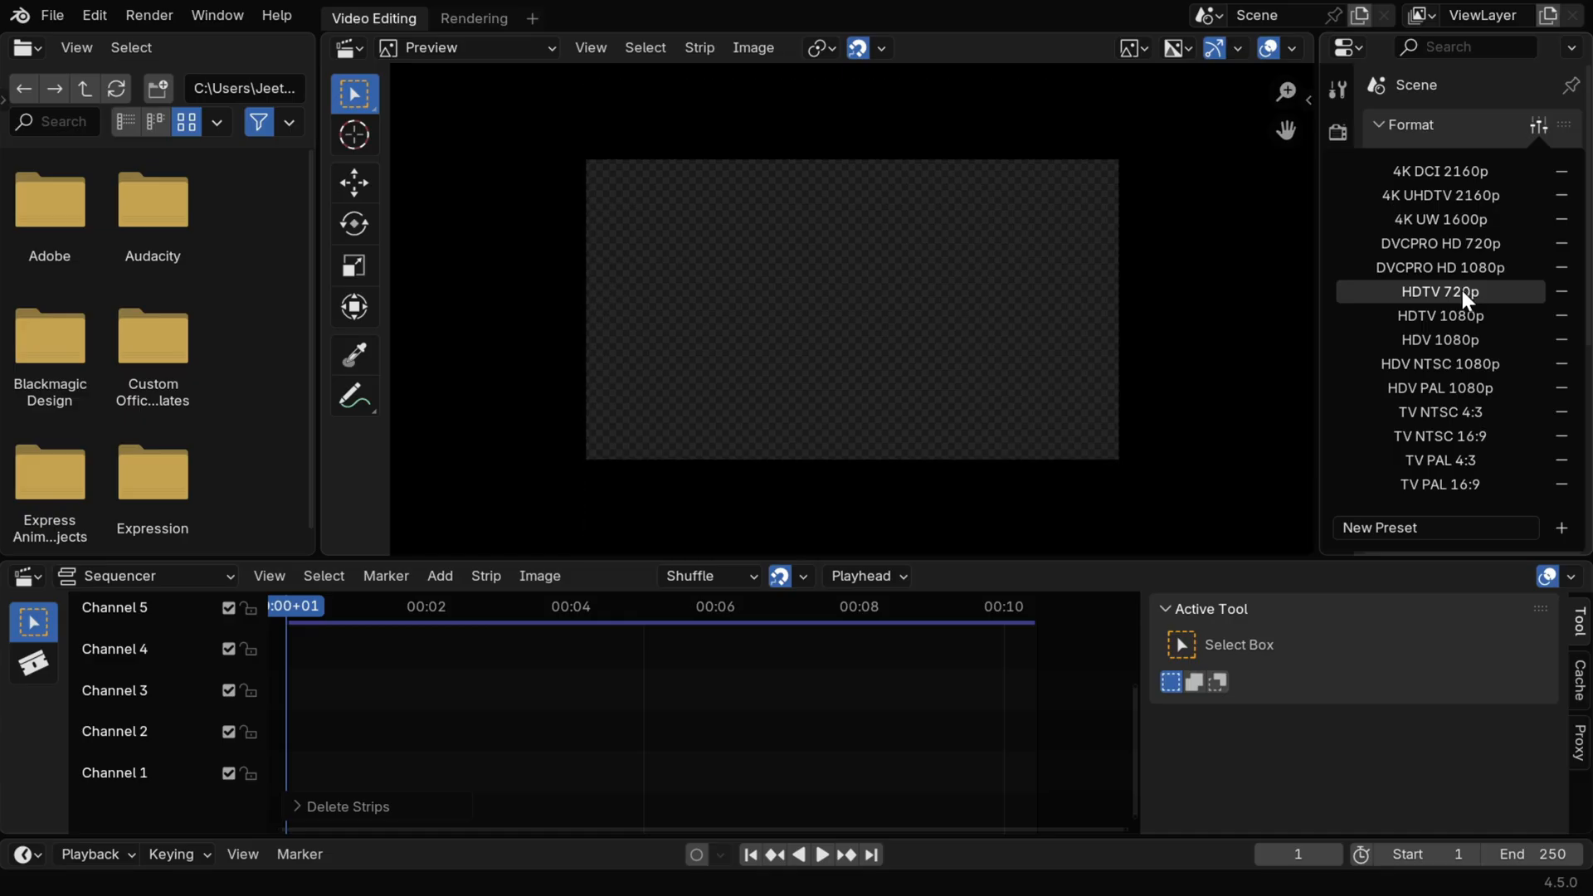
click(1439, 292)
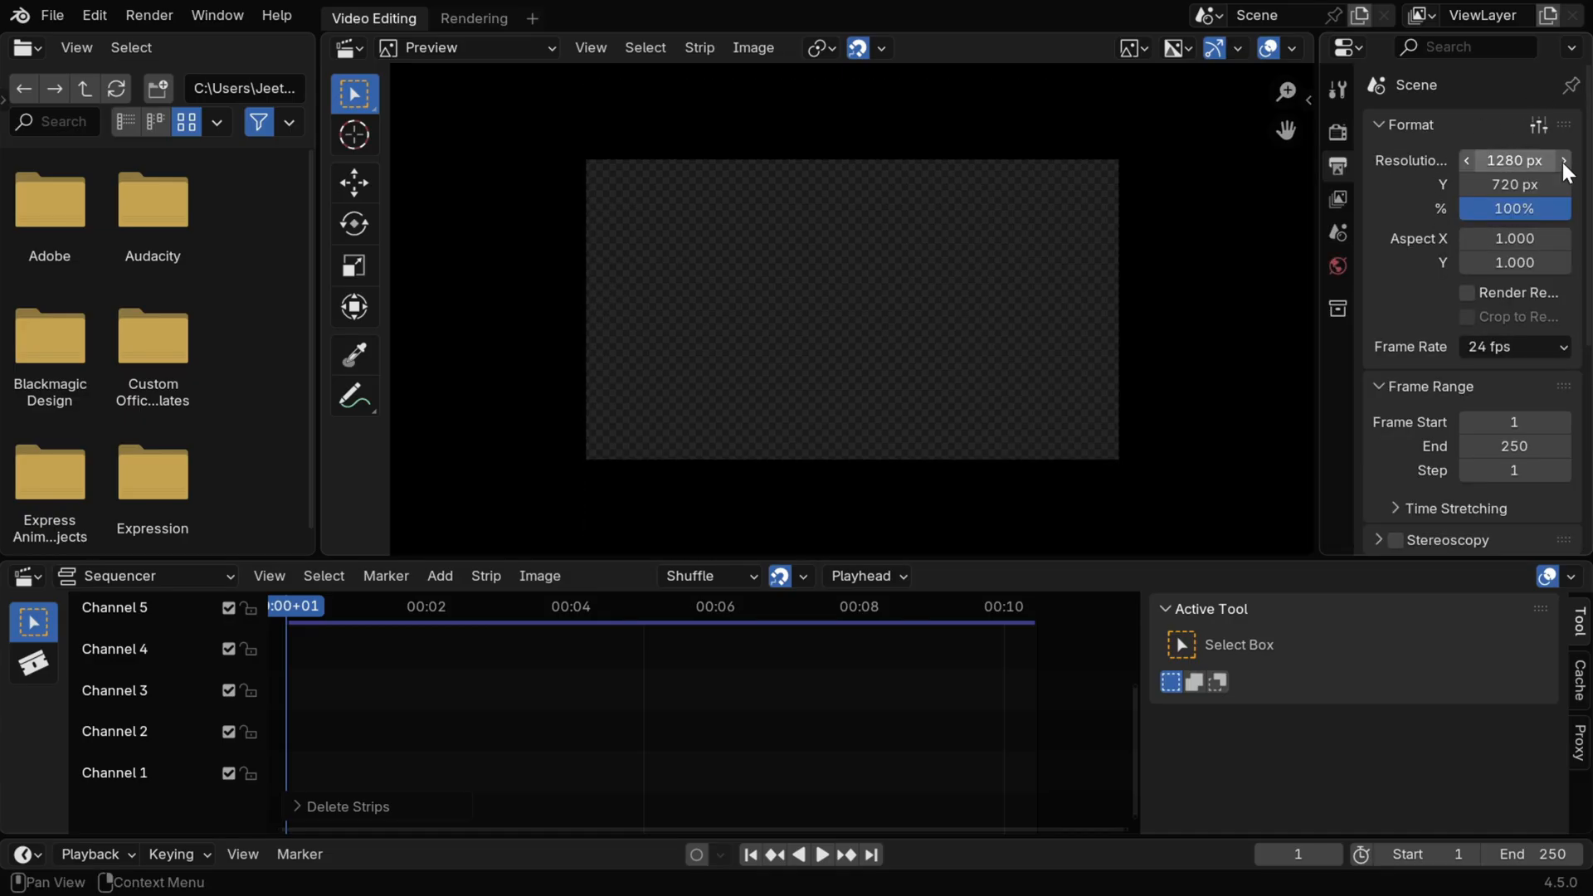
mouse_move(439, 576)
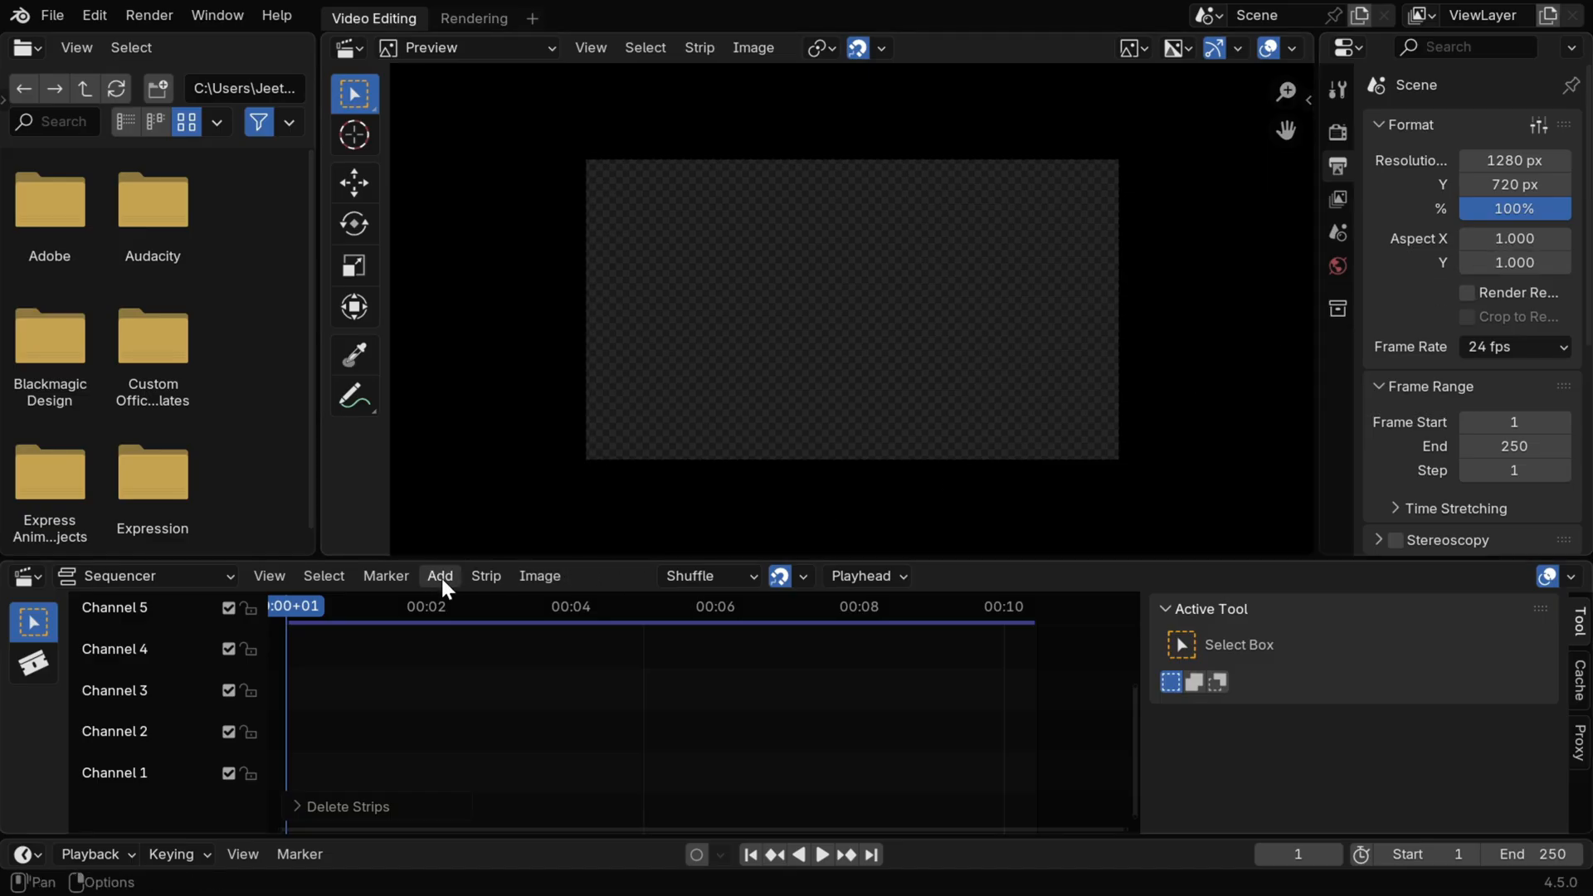
click(440, 576)
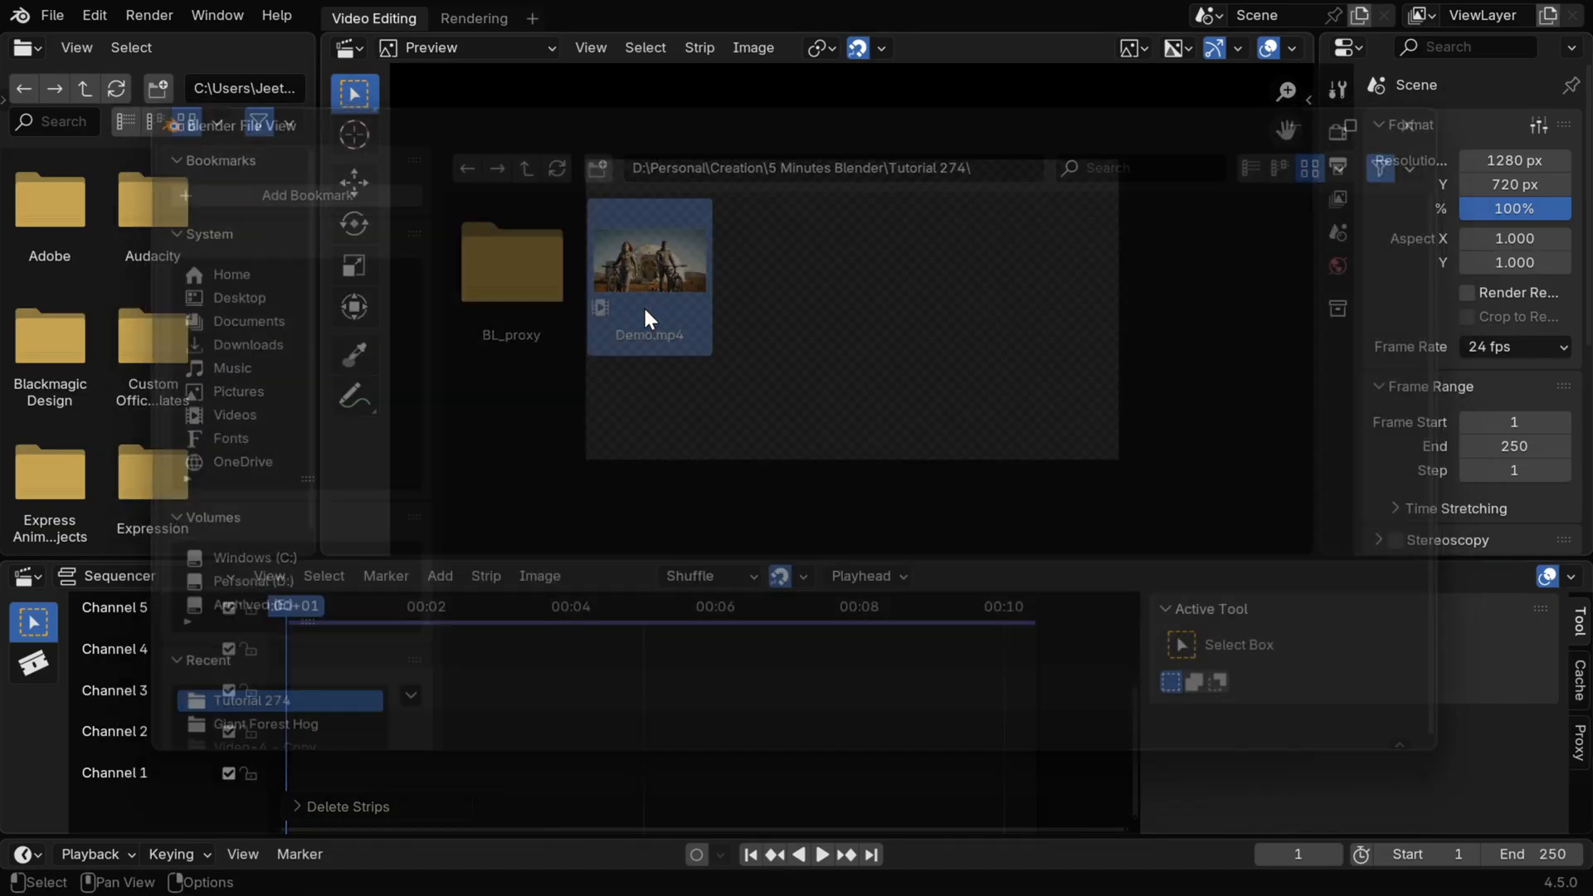
double_click(649, 244)
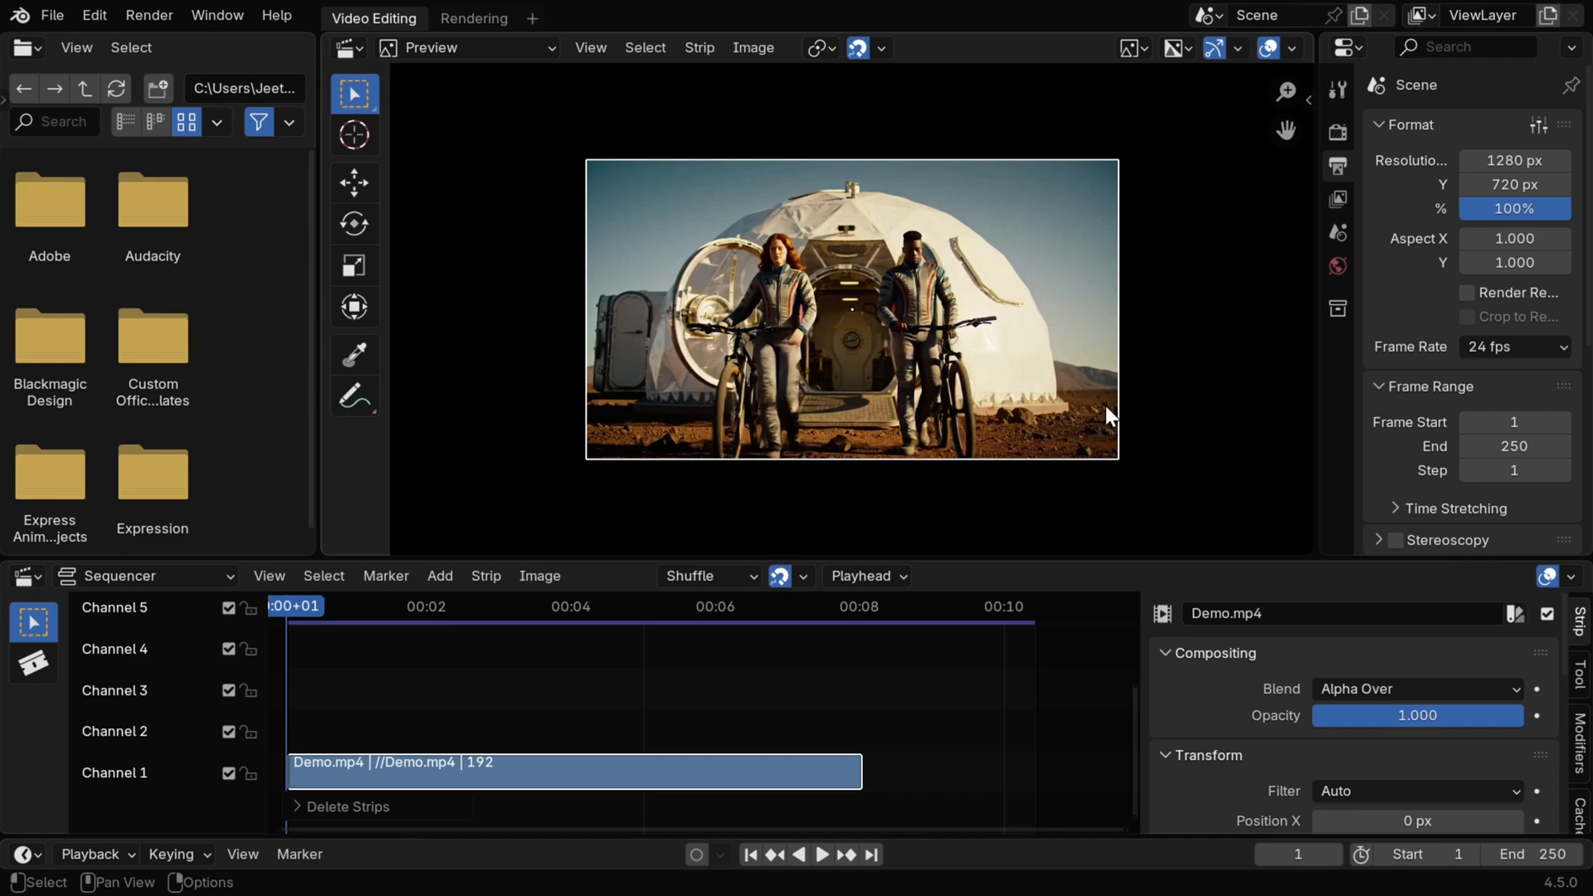
mouse_move(1167, 214)
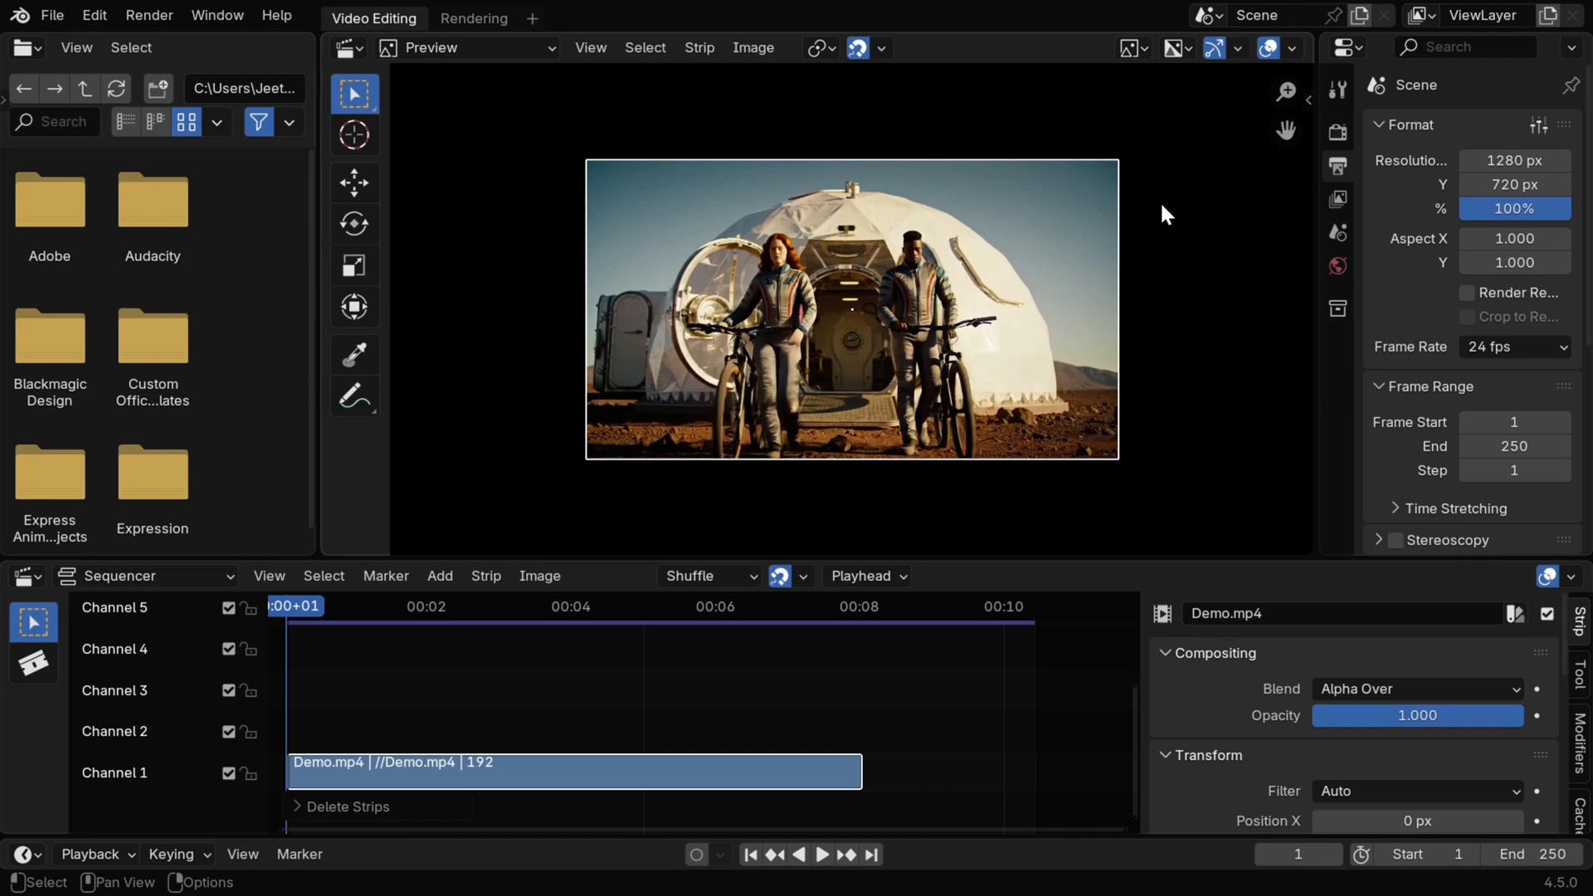
Step: Start playback of the sequence from the timeline controls
click(822, 854)
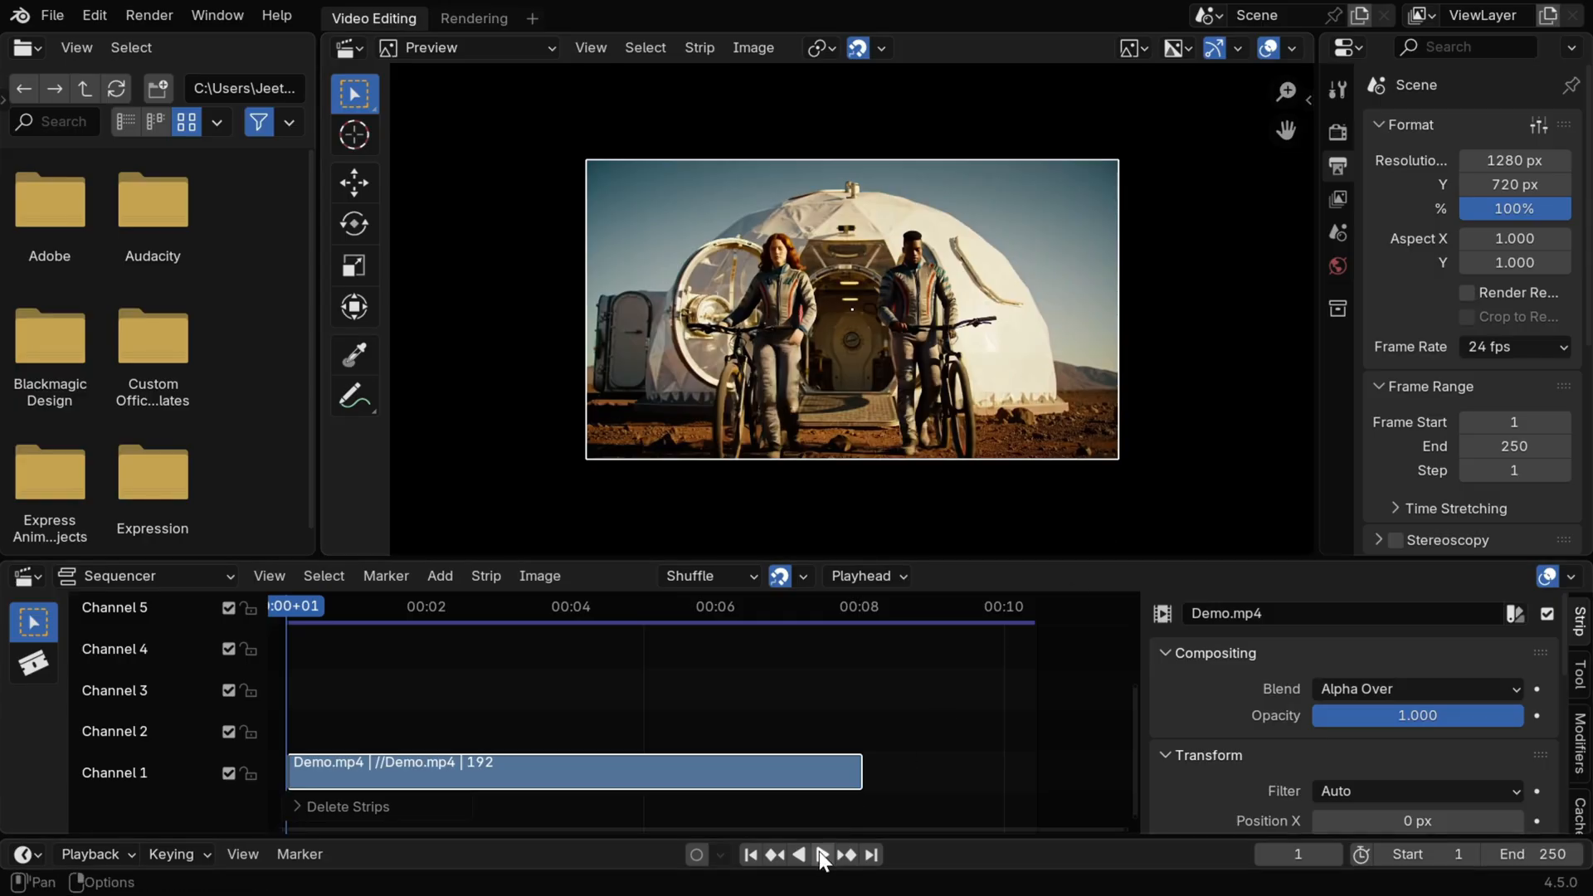
click(821, 854)
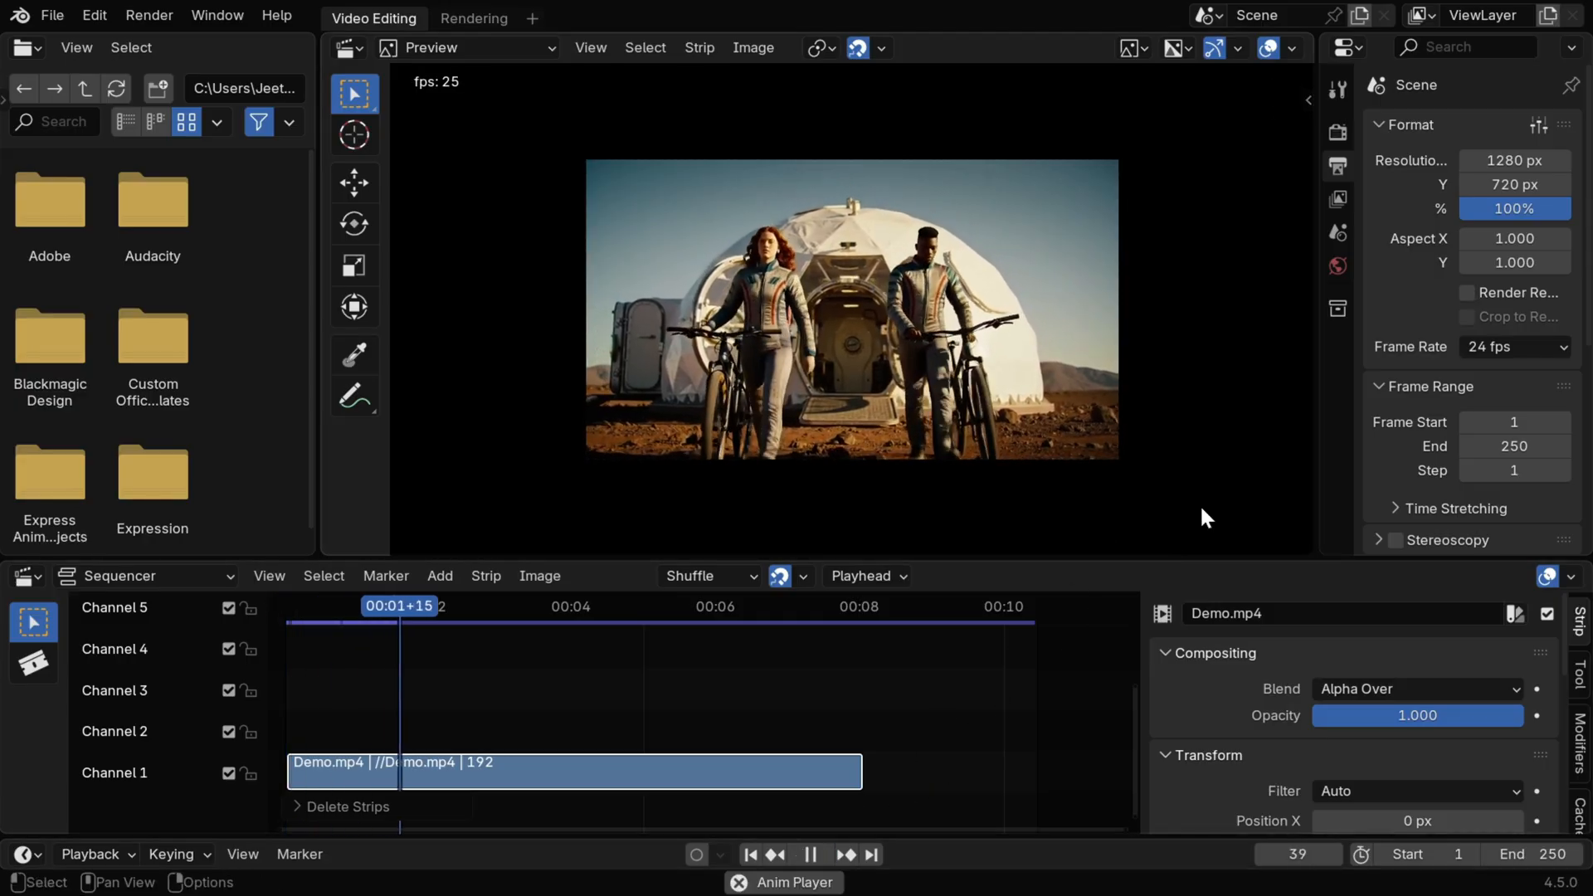